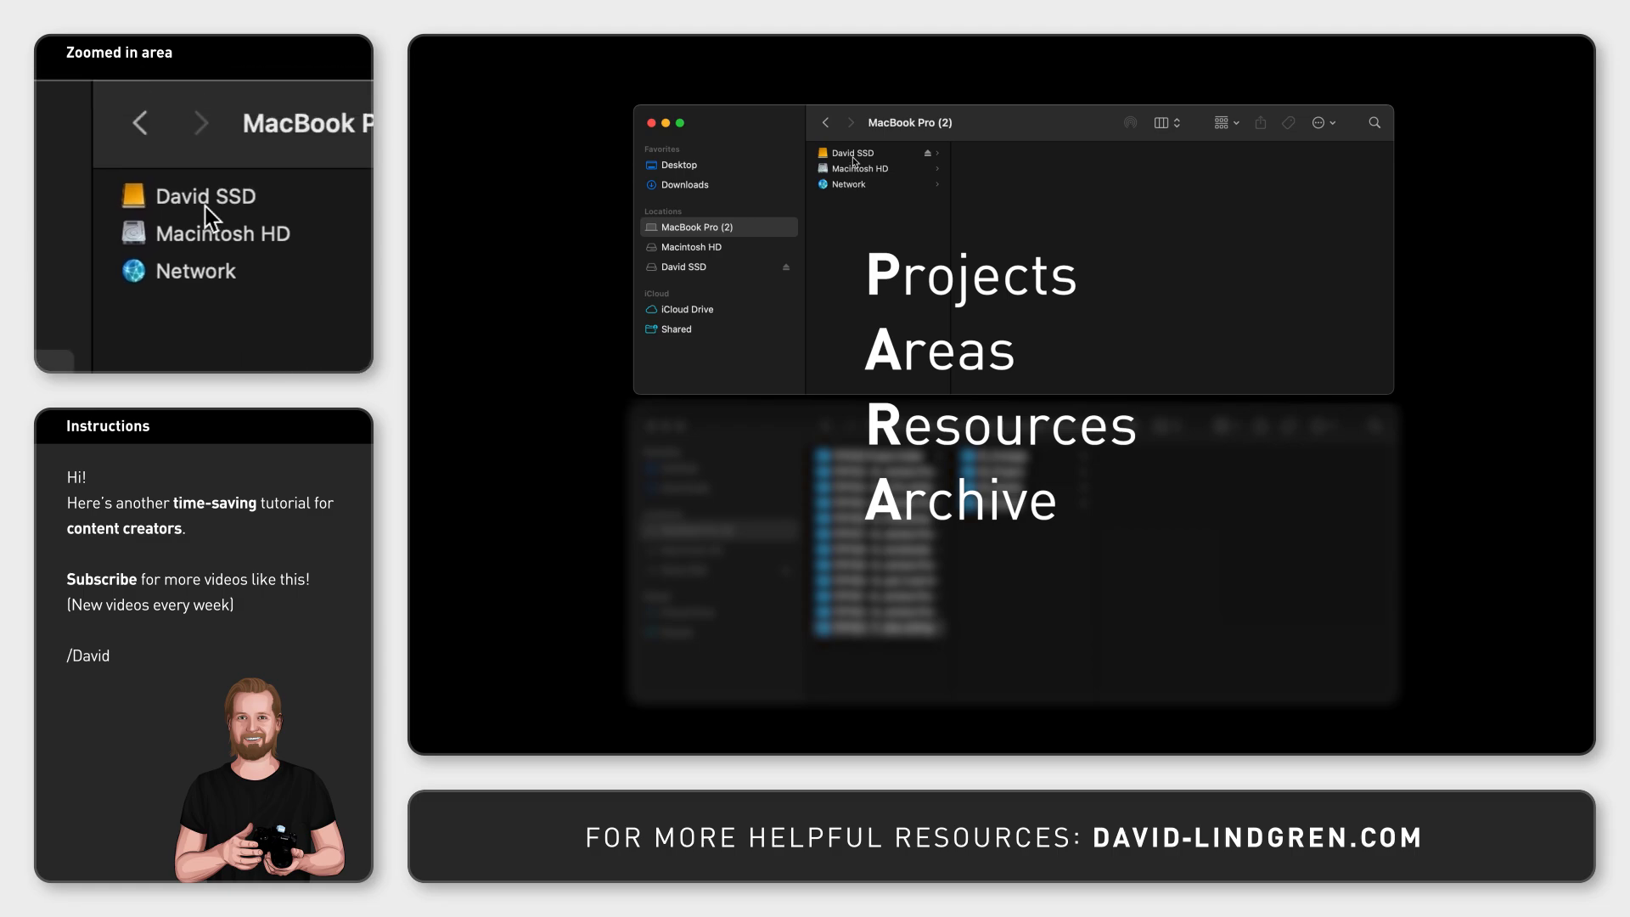
Step: Select David SSD to show its folders 01 Projects, 02 Areas, 03 Resources, 04 Archive
click(851, 153)
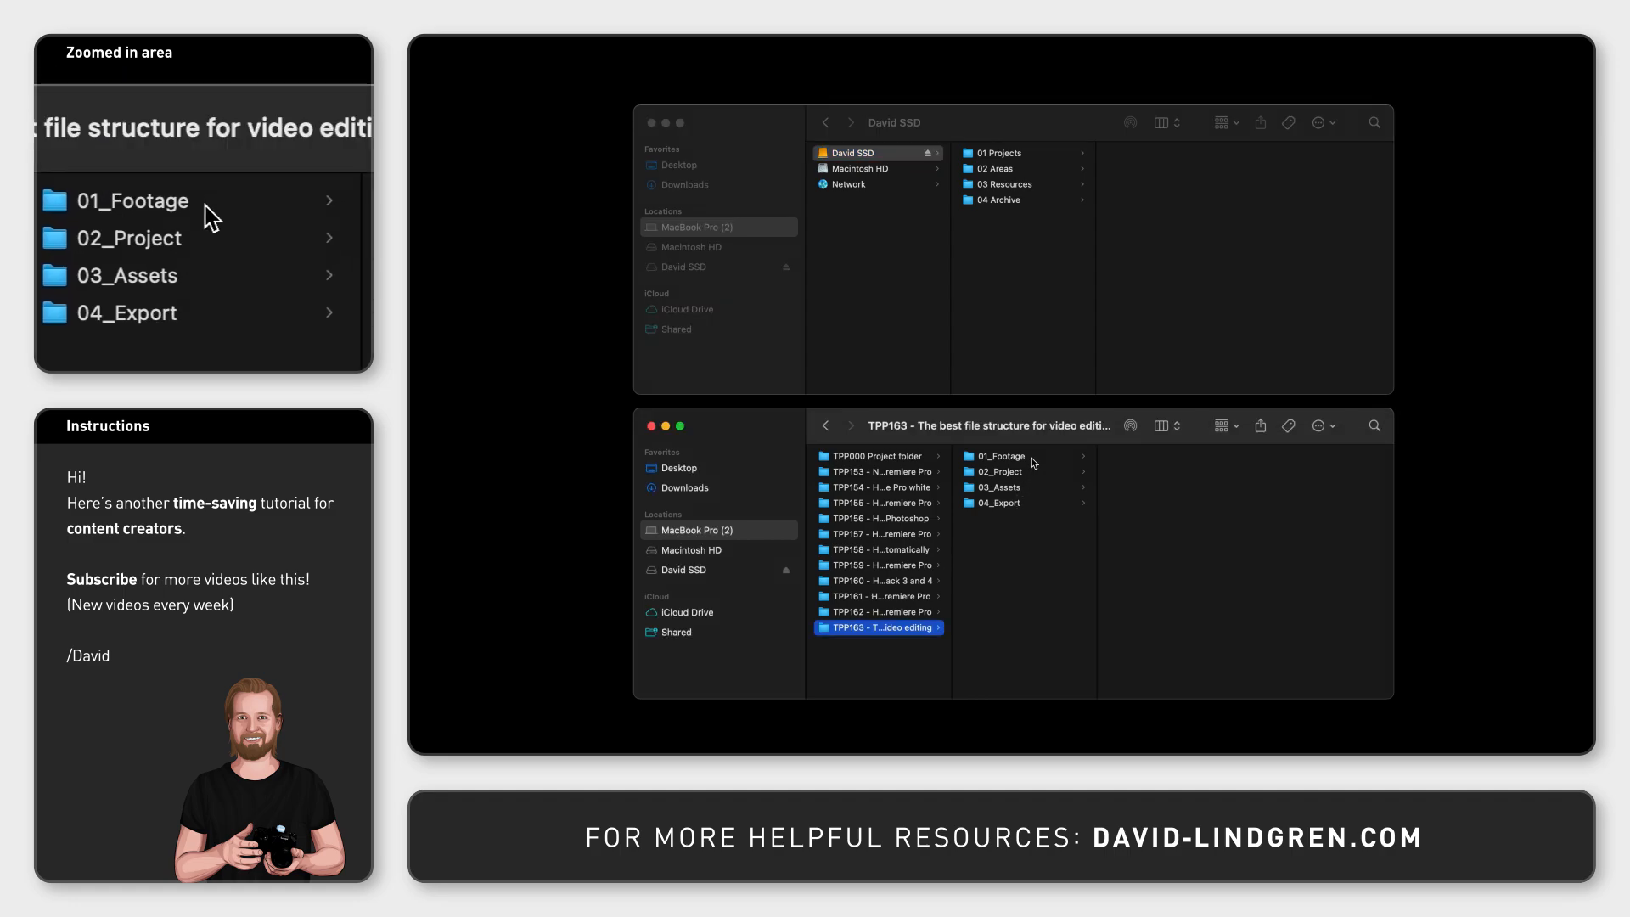
Step: Browse 01_Footage, 02_Project, 03_Assets and 04_Export, ending on Export's Failed exports and Old
click(999, 455)
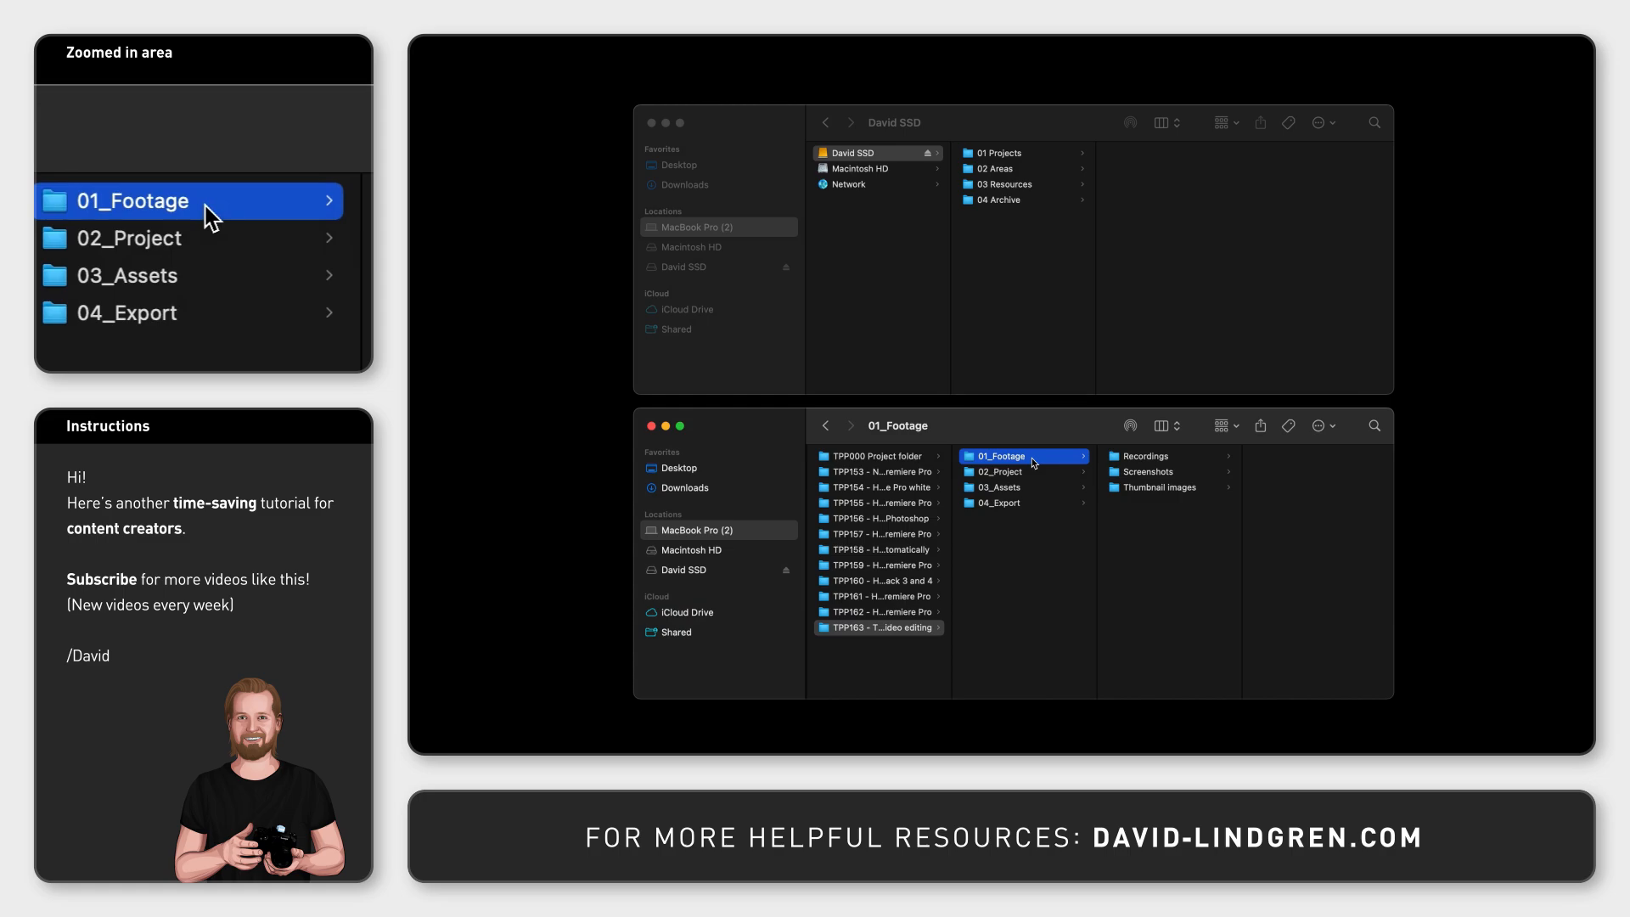
click(999, 471)
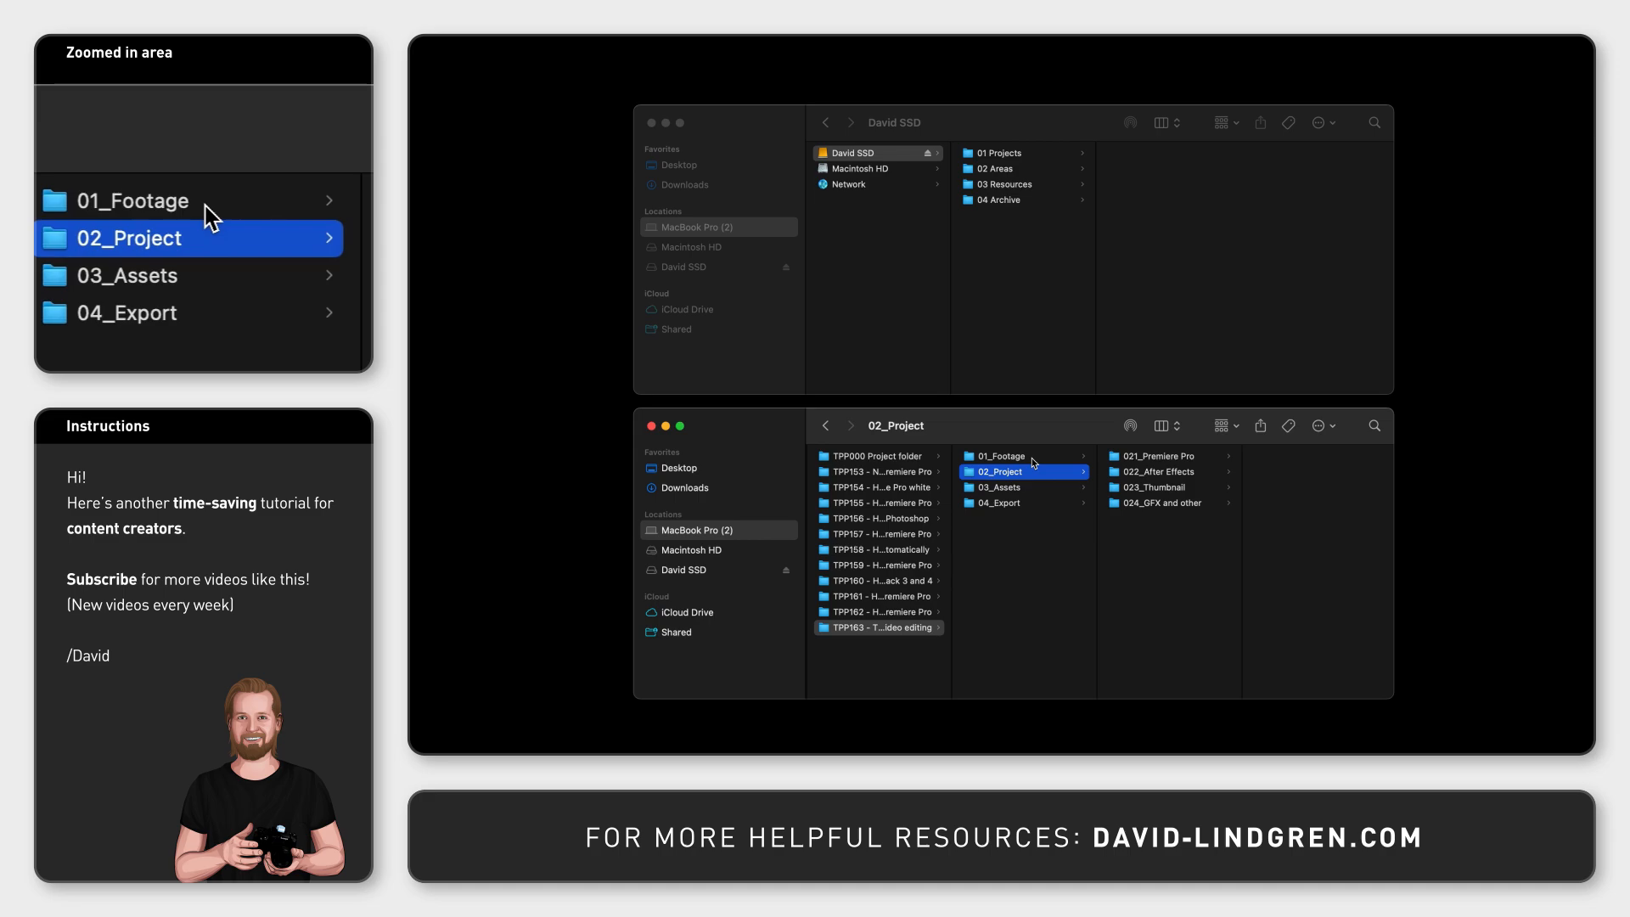
click(997, 487)
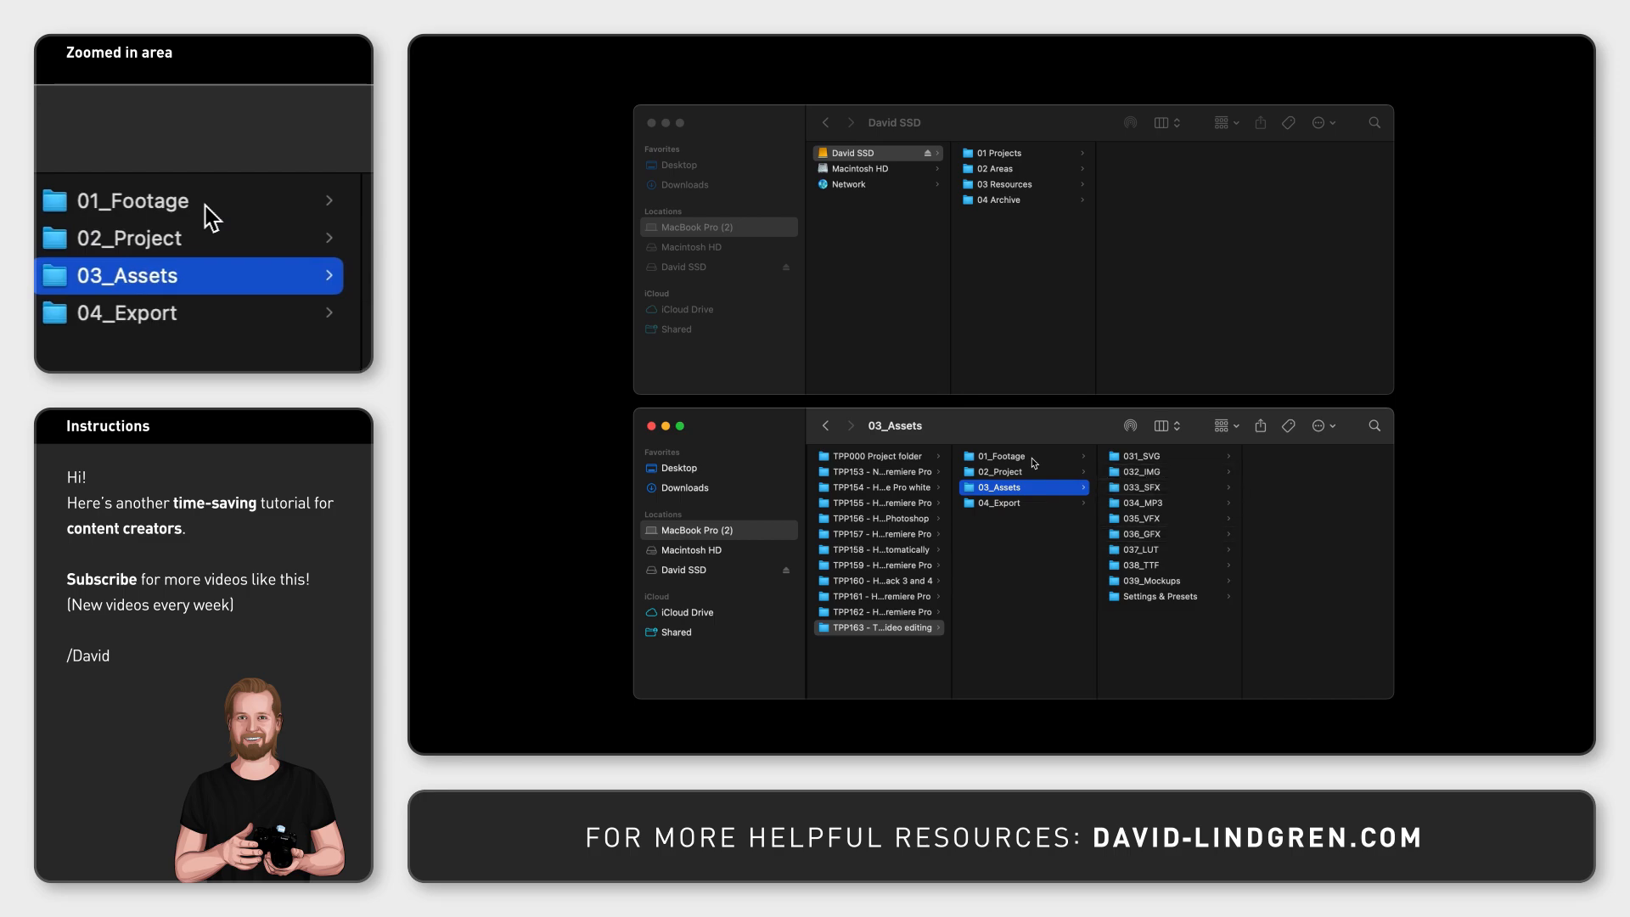
click(997, 502)
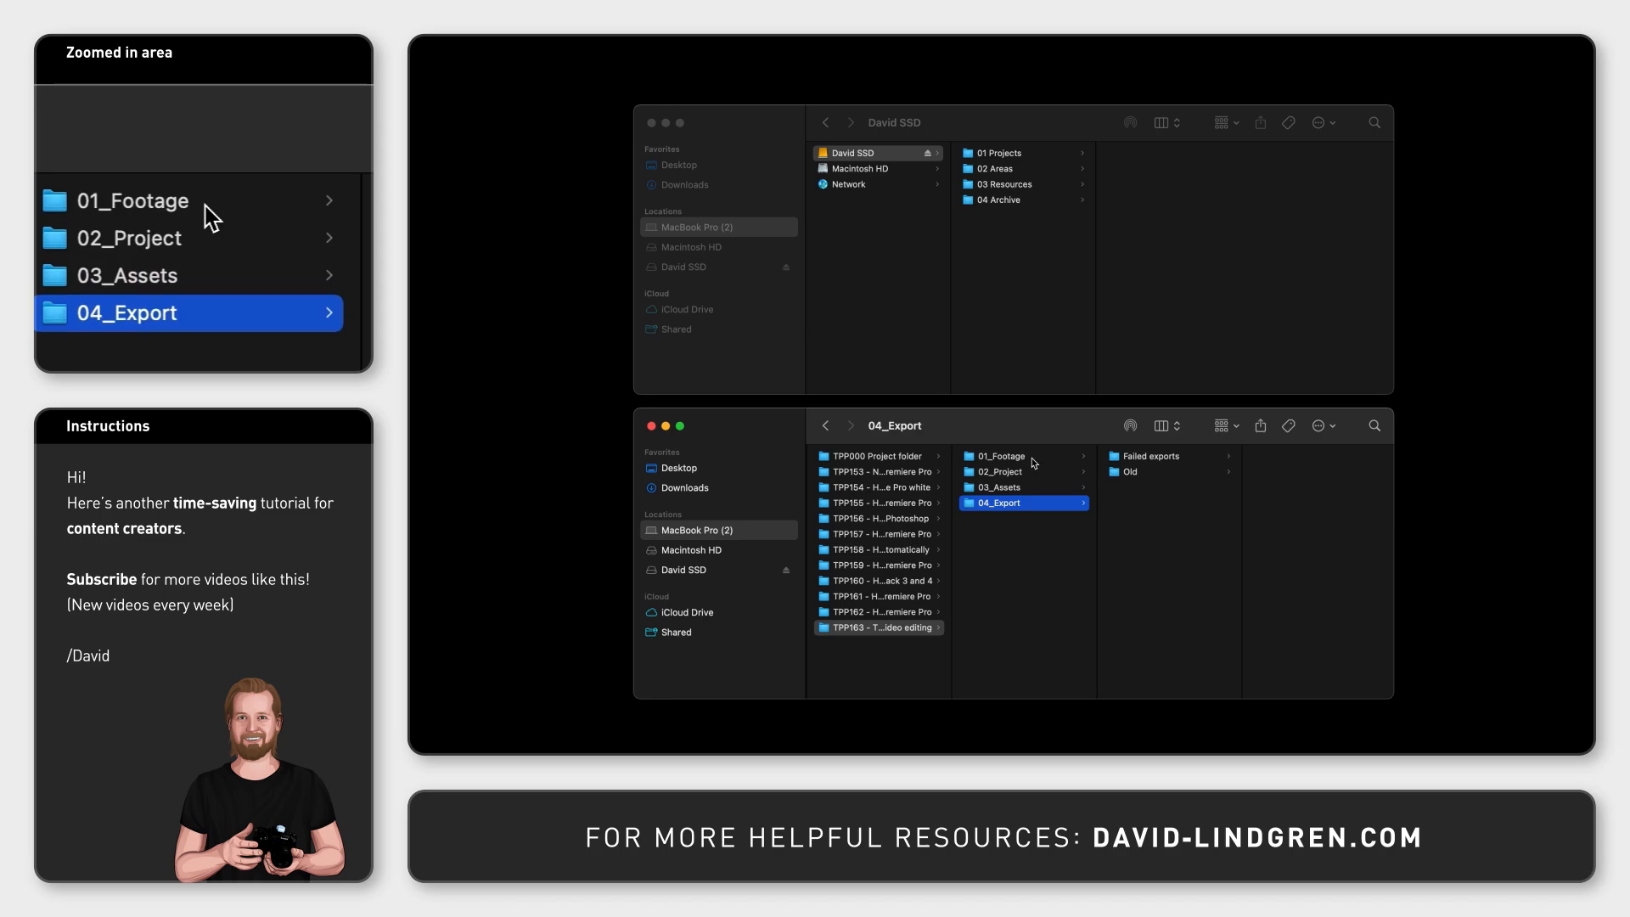
click(996, 487)
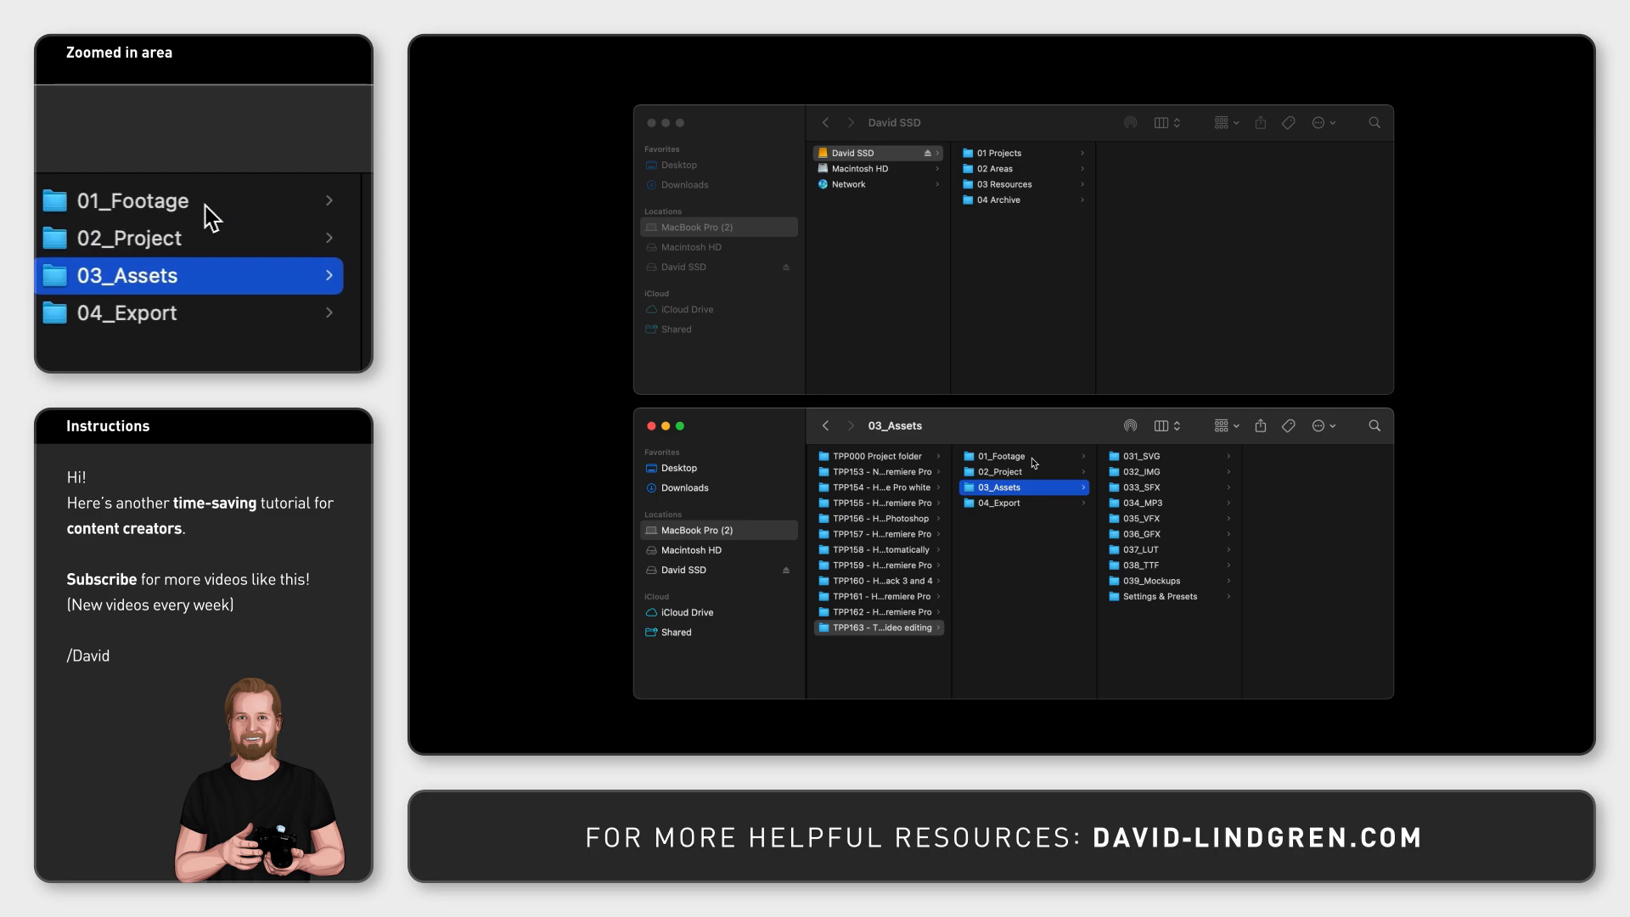
click(997, 504)
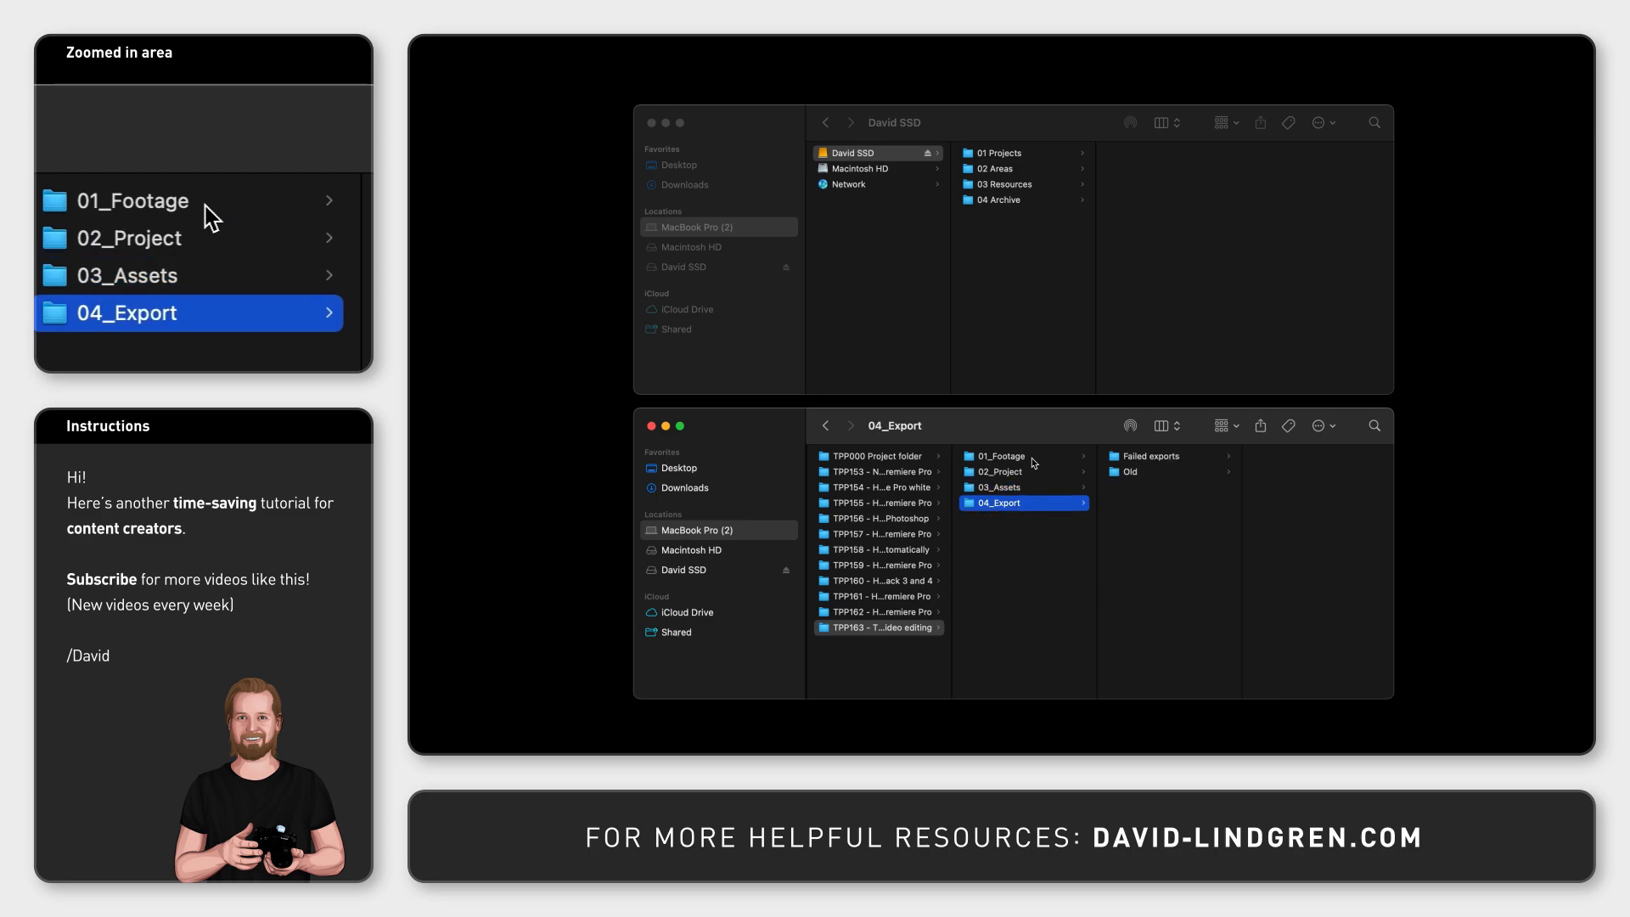